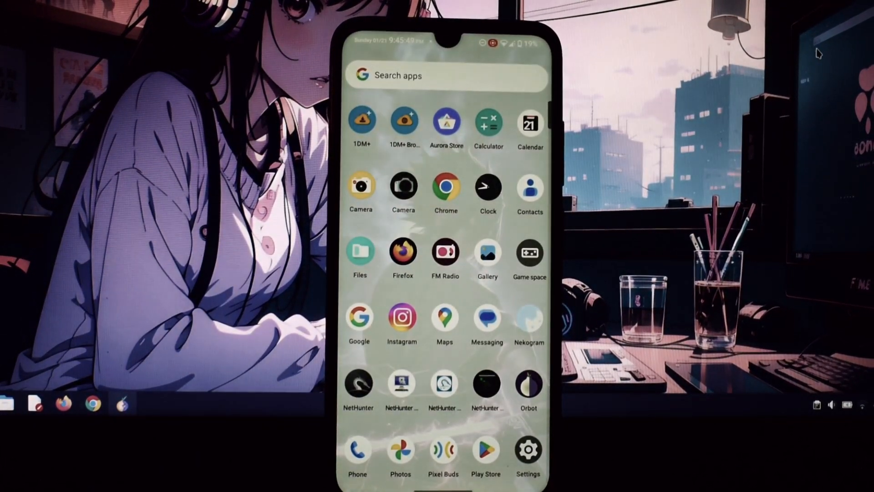
# Enable the status-bar network traffic indicator and return to the Superior Lab menu
pyautogui.scroll(-3)
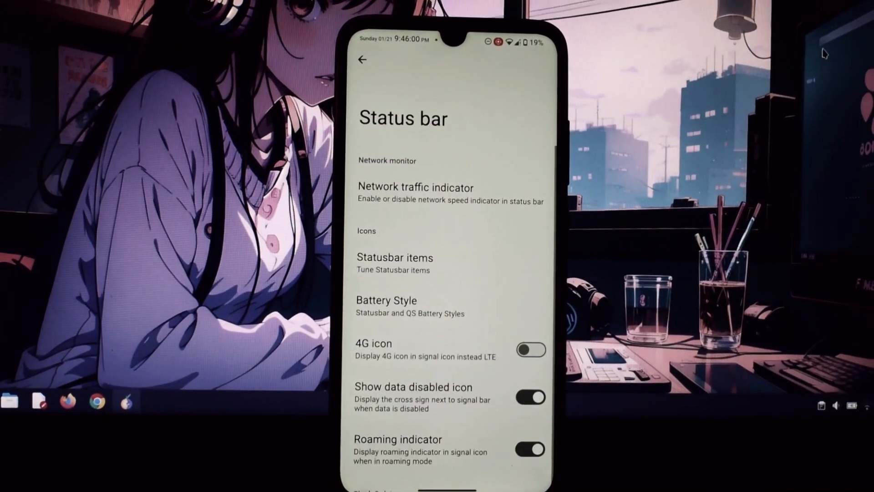
pyautogui.click(416, 186)
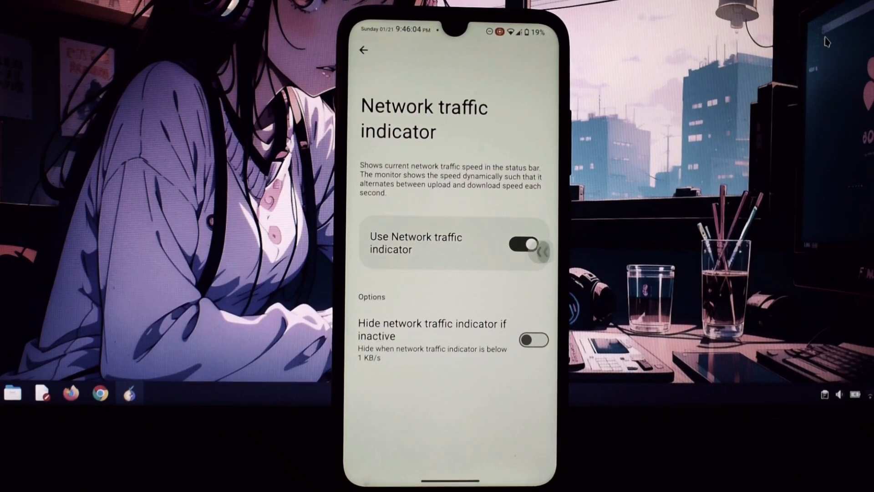
pyautogui.click(363, 49)
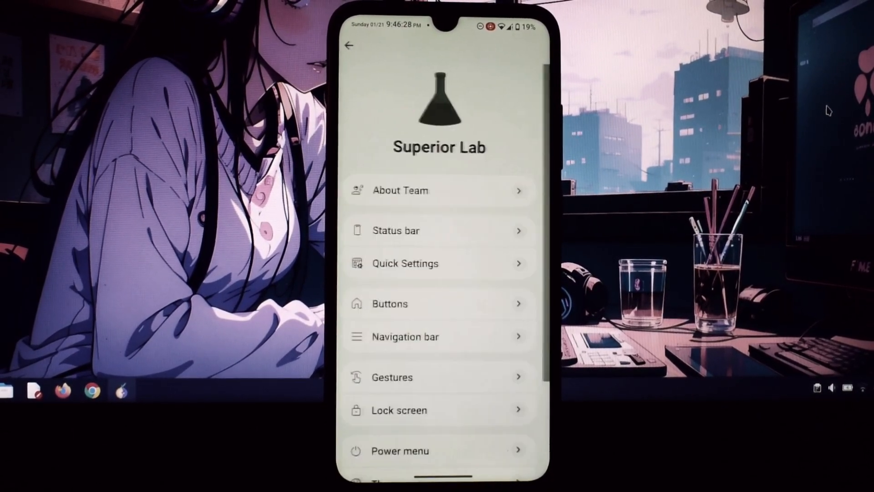
# View Navigation bar options, then enable the Swipe to screenshot gesture under Gestures
pyautogui.click(406, 337)
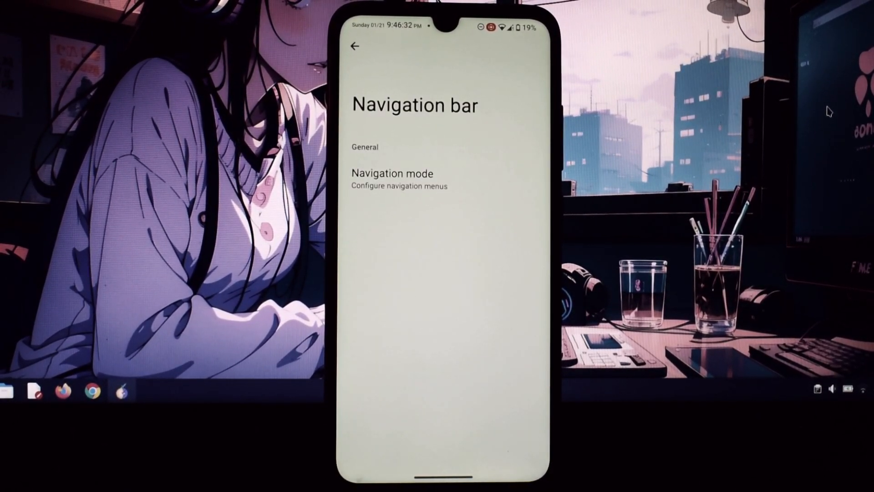
pyautogui.click(399, 179)
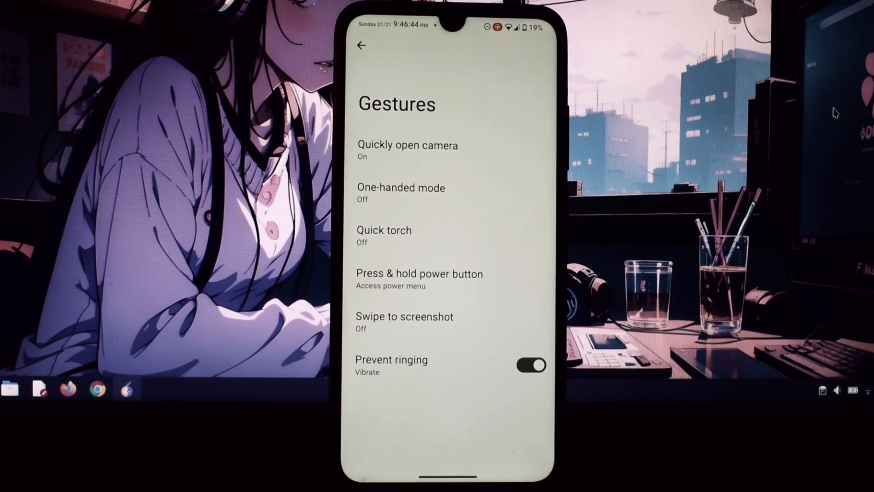
pyautogui.click(405, 322)
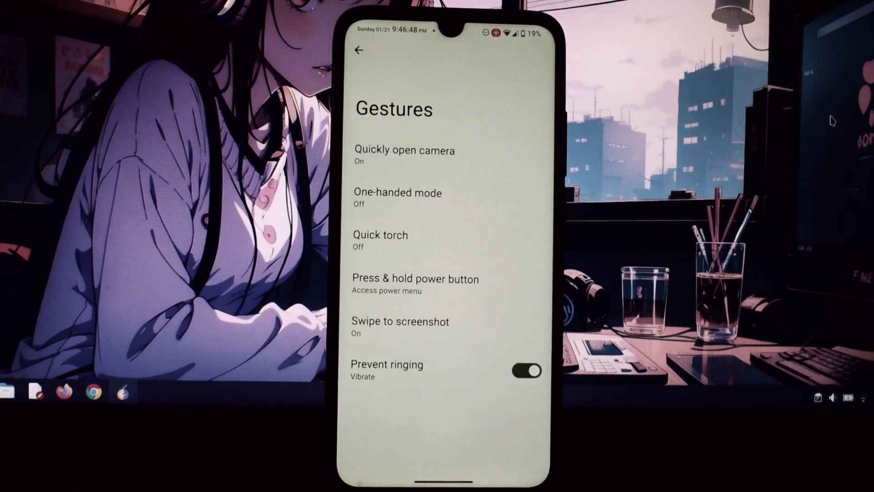
pyautogui.click(359, 50)
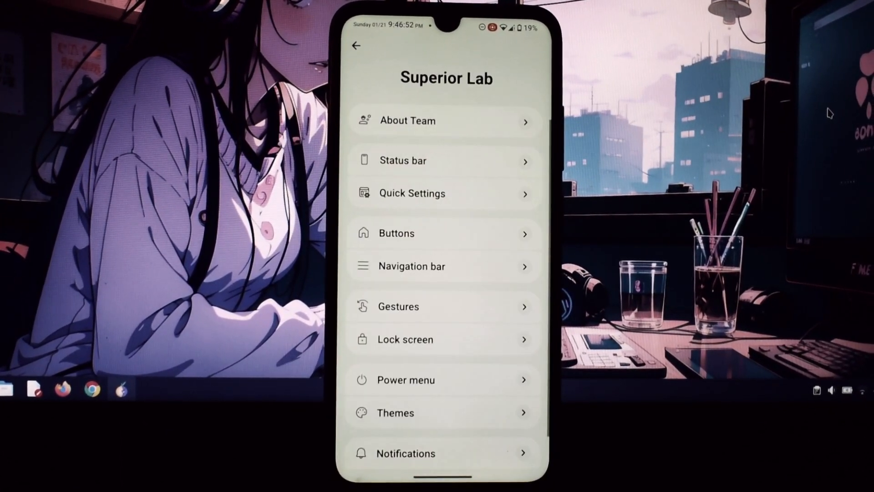
# View the Lock screen customization options and return to the Superior Lab menu
pyautogui.scroll(-3)
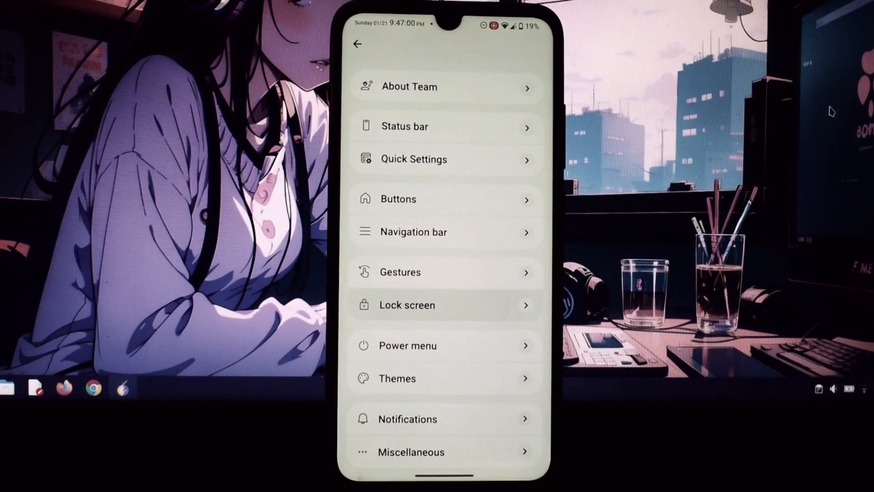
pyautogui.click(406, 305)
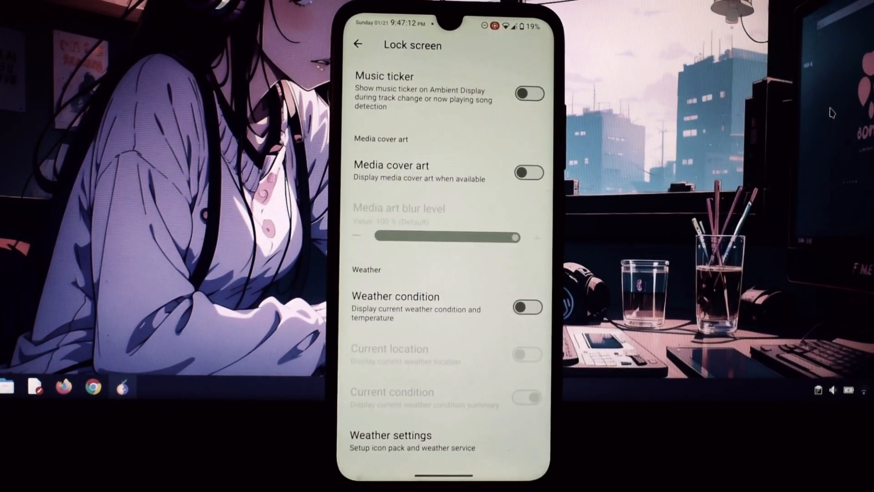
pyautogui.click(359, 44)
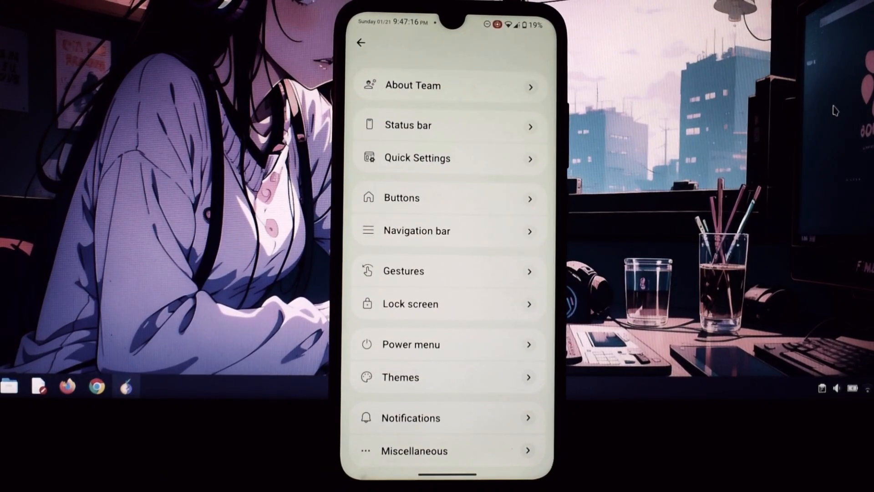
# View the Power menu options and return to the Themes list
pyautogui.click(410, 344)
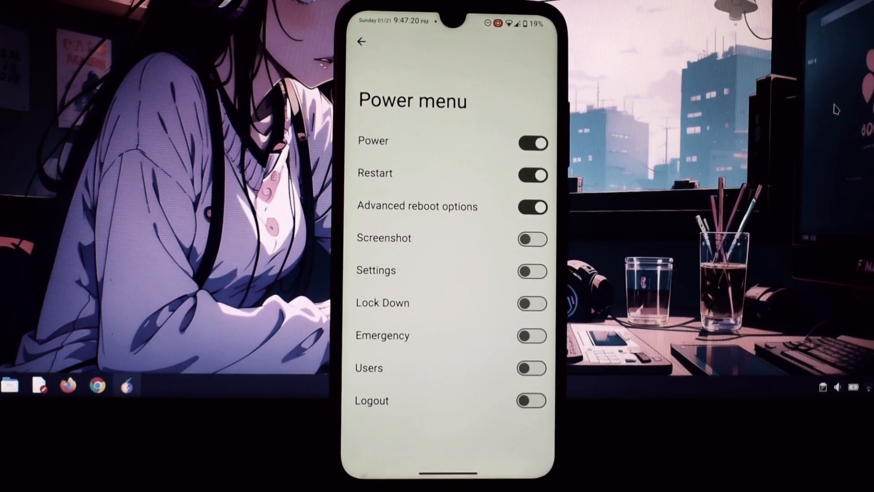
pyautogui.click(532, 238)
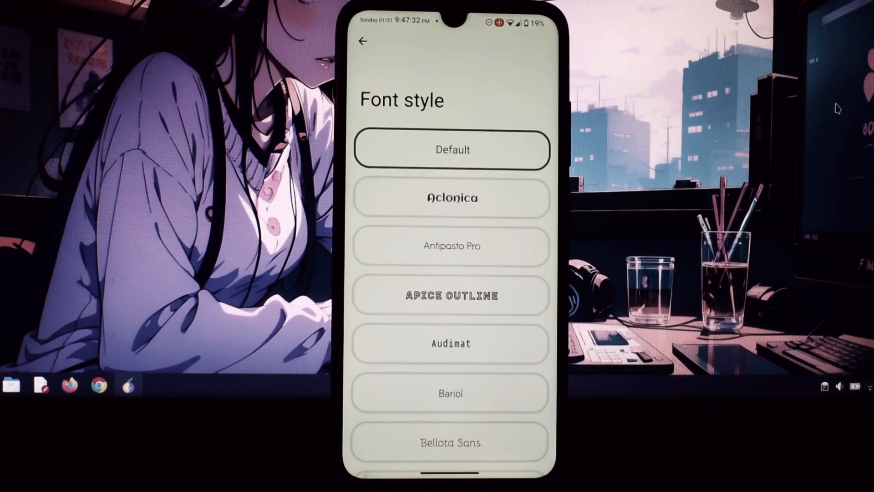
pyautogui.scroll(-3)
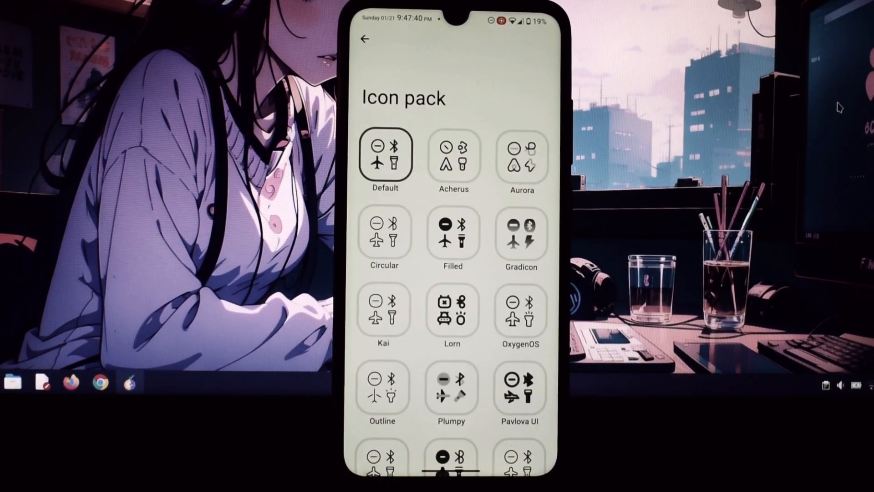
pyautogui.click(365, 43)
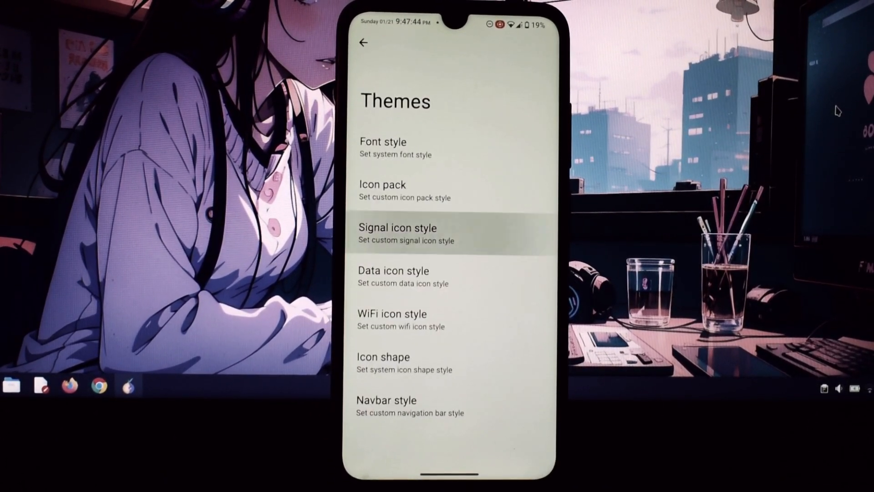
# View navigation bar styles and Miscellaneous options, then reach Wallpaper & style's Lock screen page
pyautogui.click(405, 233)
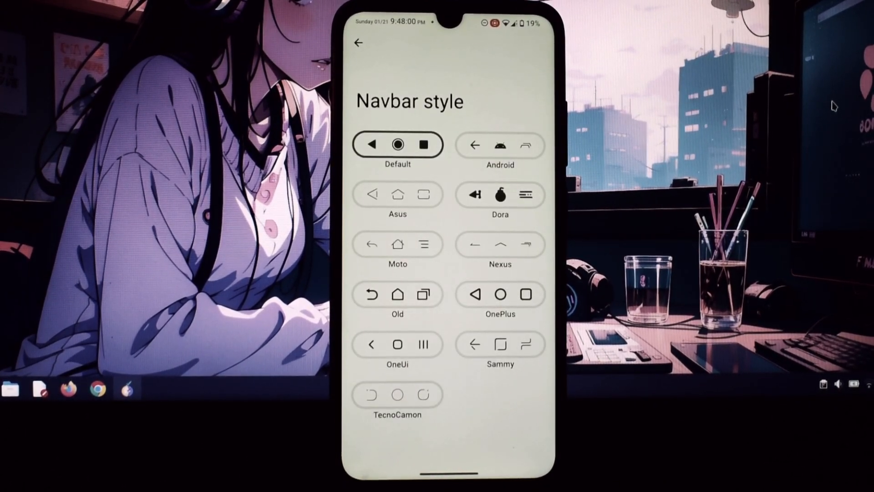
pyautogui.click(359, 42)
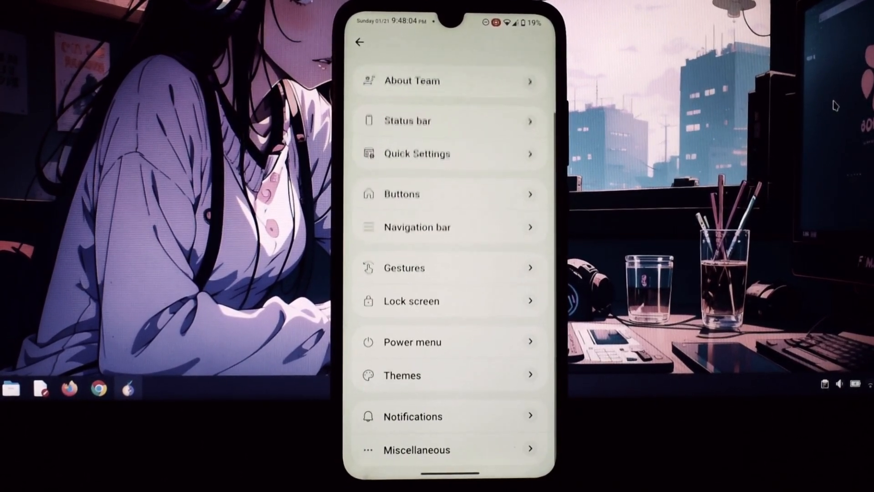
pyautogui.click(416, 449)
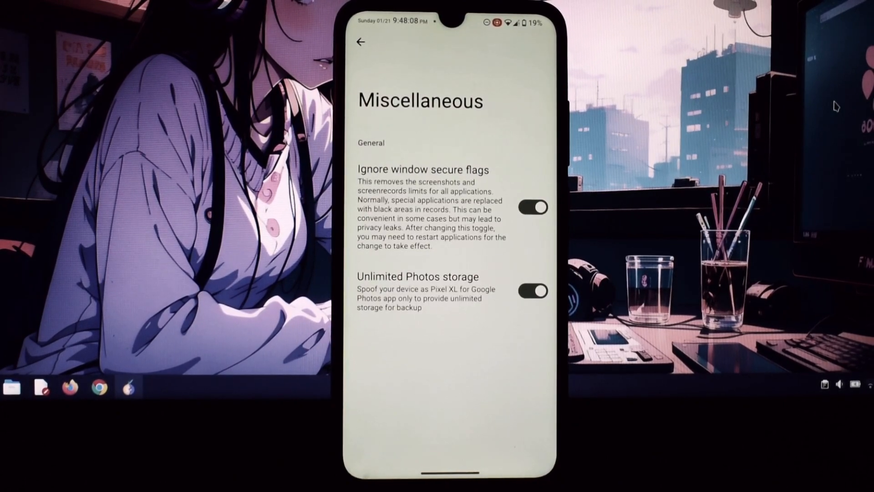
pyautogui.click(361, 43)
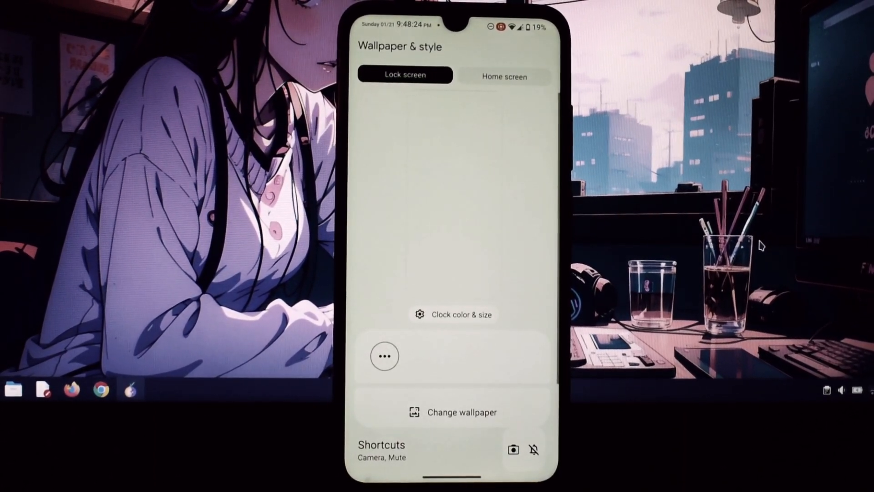
# View Battery usage since last full charge from the main Settings list, then leave it
pyautogui.click(383, 356)
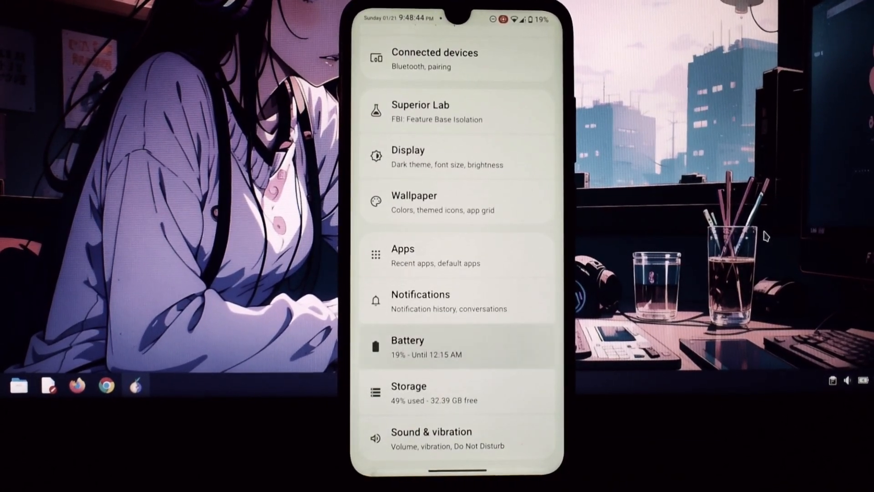
pyautogui.click(408, 347)
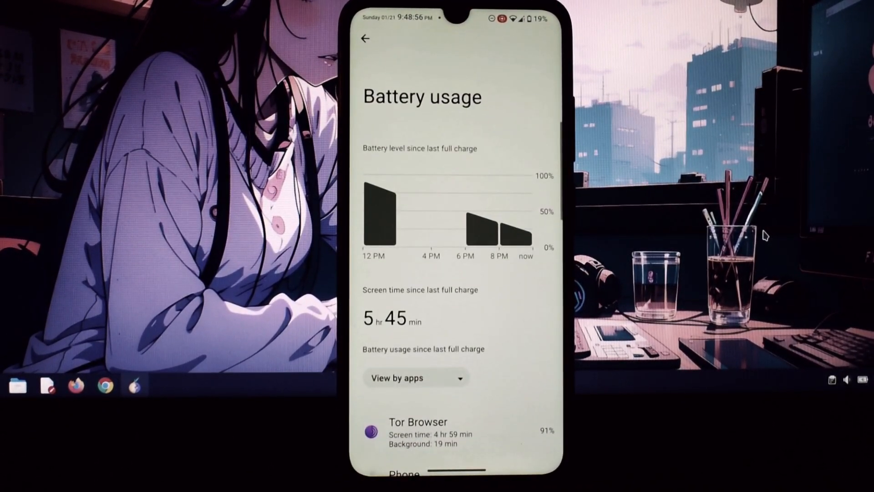
pyautogui.click(366, 37)
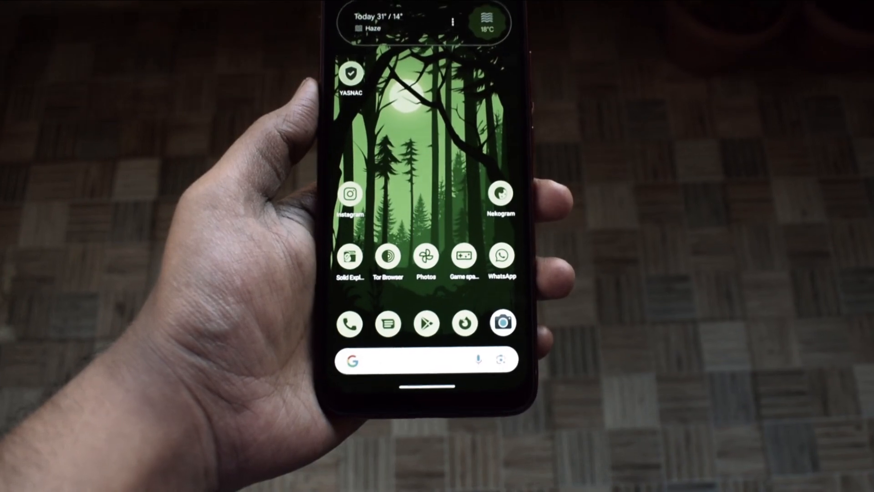
# Show the camera app, then view Storage usage broken down by category
pyautogui.click(502, 323)
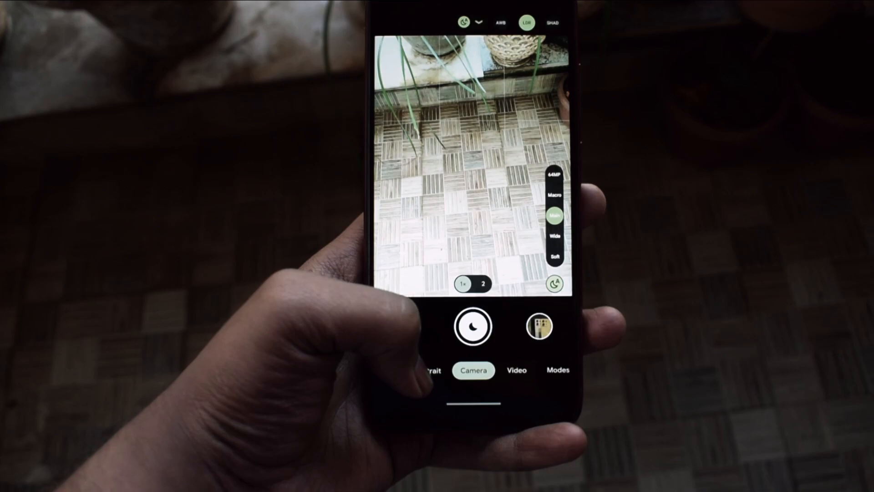
pyautogui.click(515, 370)
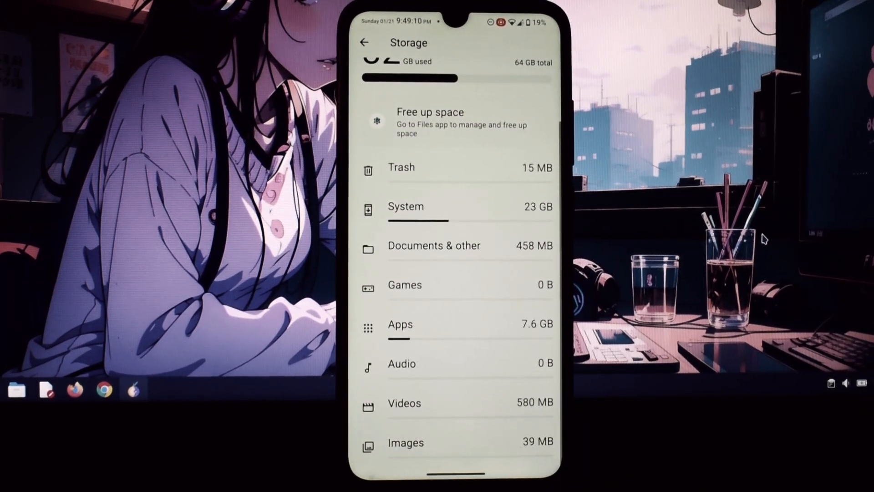
# Check what the System storage category includes, then reach Sound & vibration
pyautogui.click(405, 207)
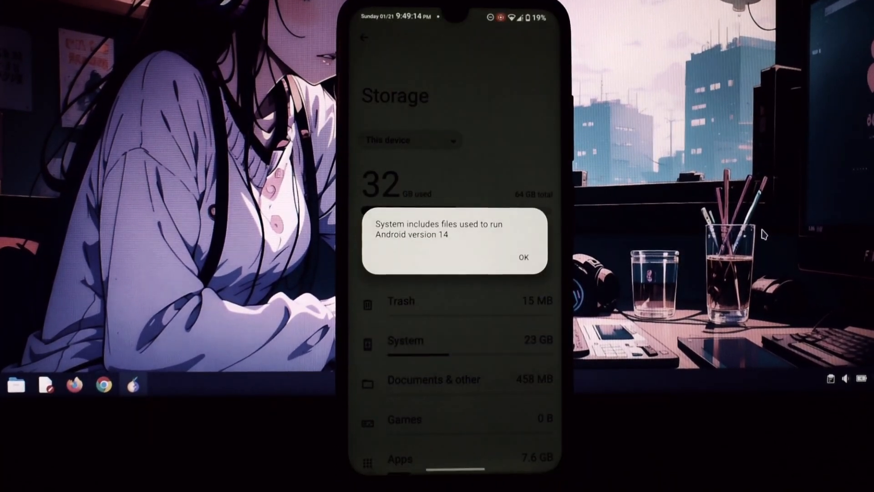
pyautogui.click(523, 257)
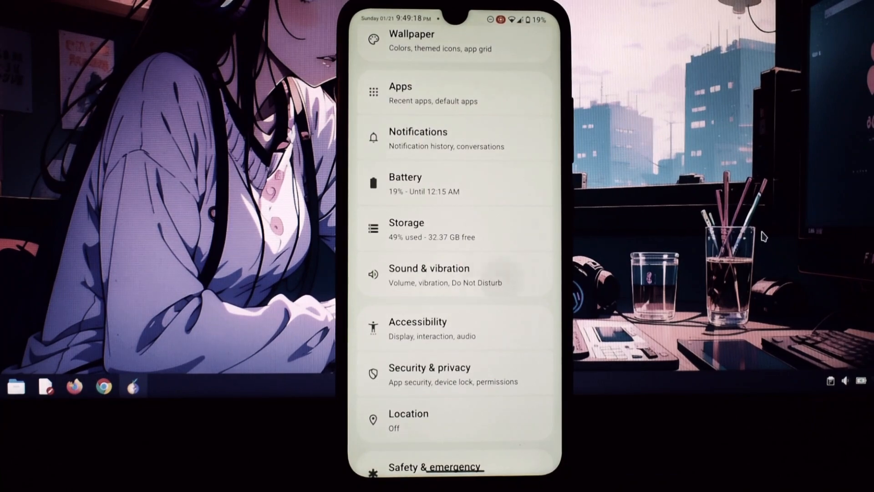
pyautogui.click(429, 274)
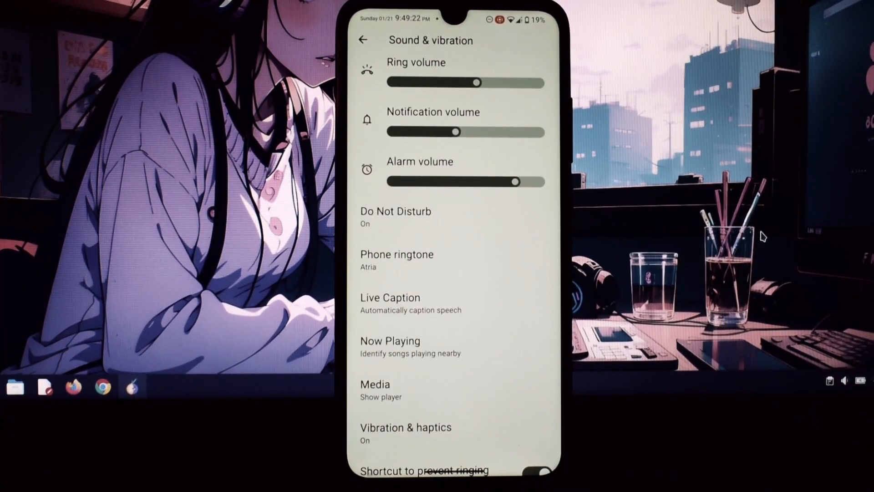
# View the Mi Sound Enhancer option and return to the main Settings list
pyautogui.scroll(-3)
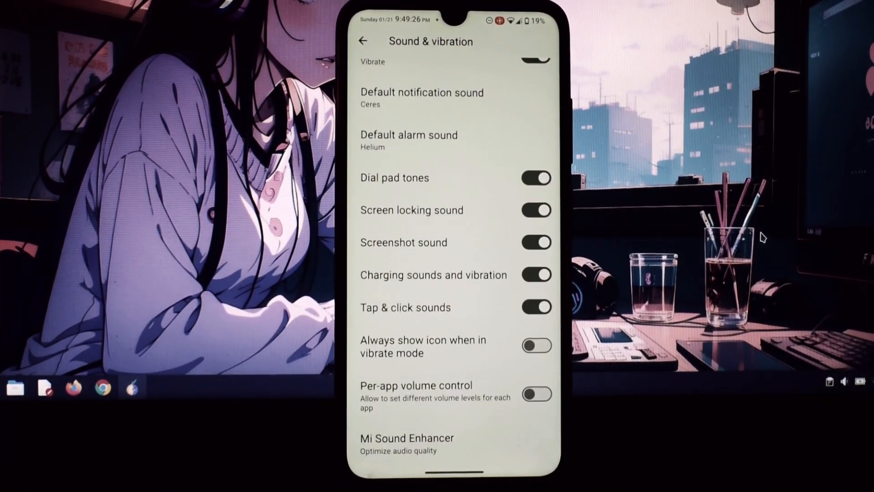
pyautogui.click(406, 443)
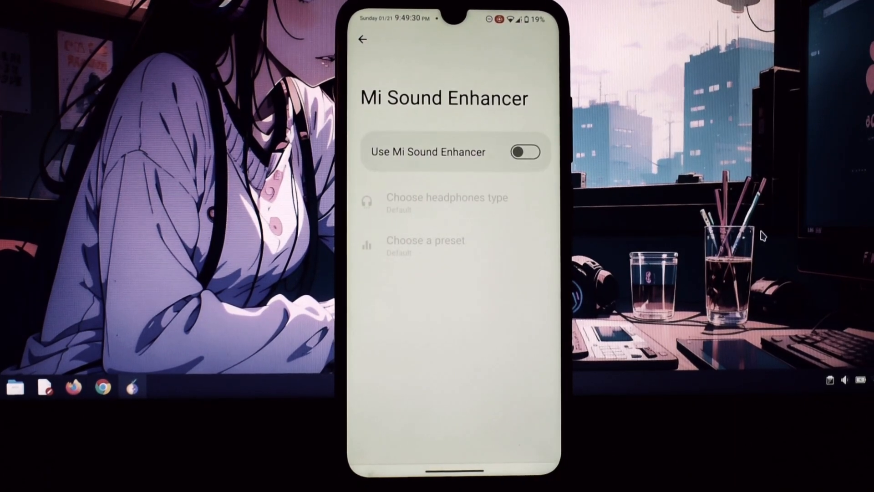
pyautogui.click(364, 39)
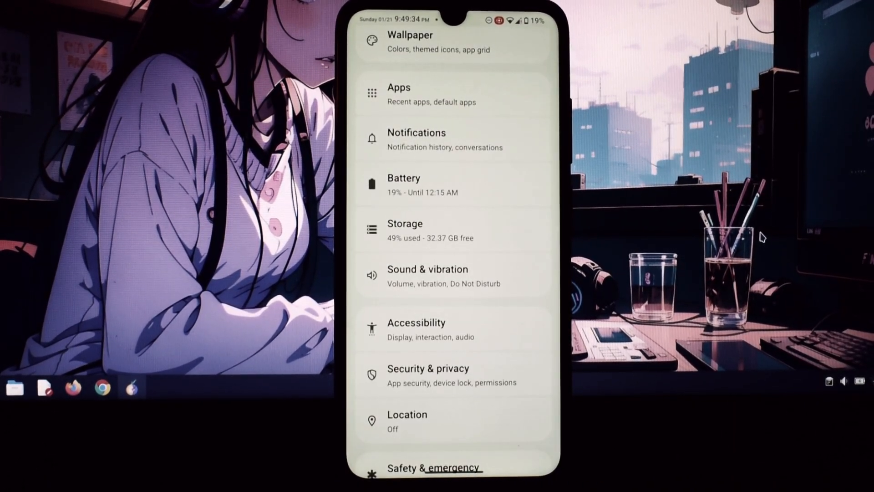
# View Security & privacy's Device unlock Extend Unlock options and return to Security & privacy
pyautogui.scroll(-3)
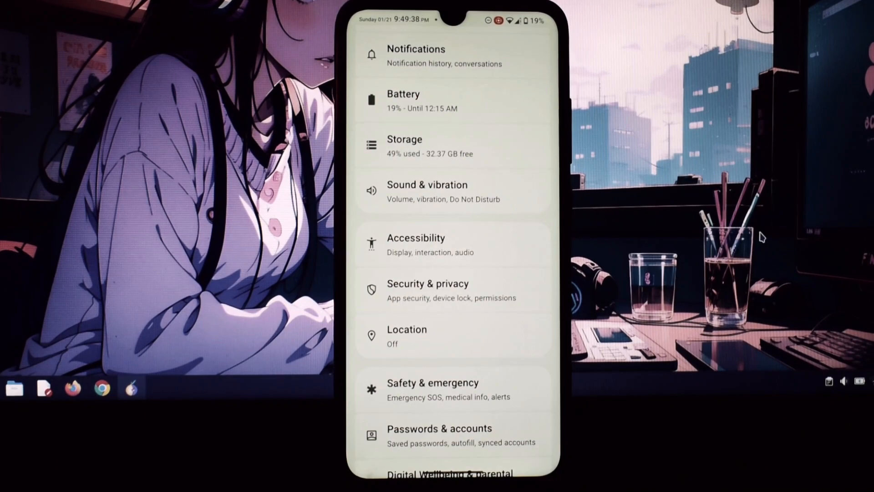
pyautogui.click(427, 289)
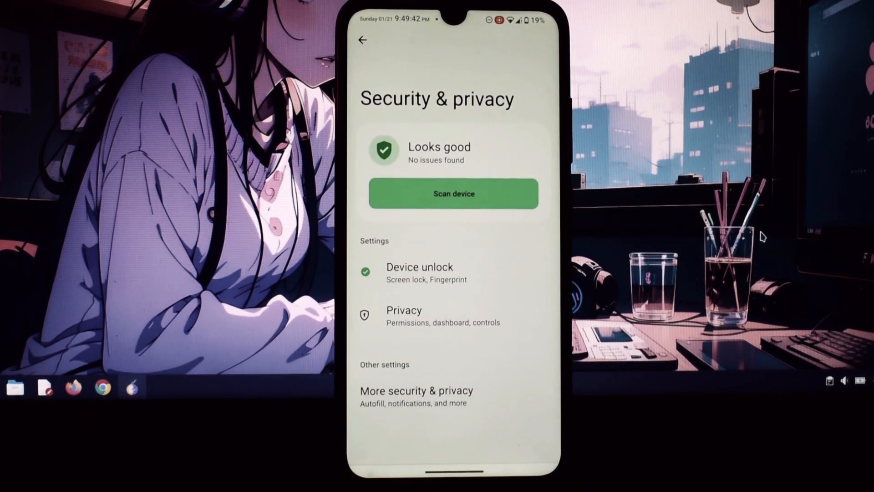
pyautogui.click(417, 396)
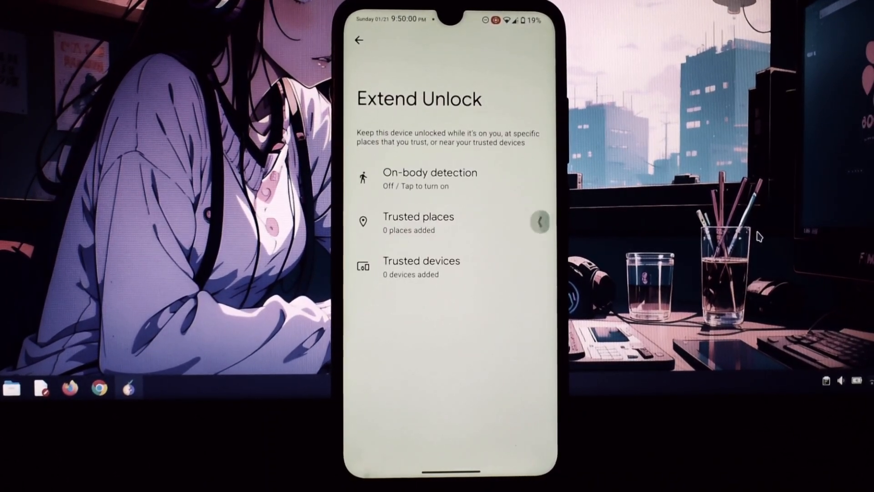
pyautogui.click(359, 40)
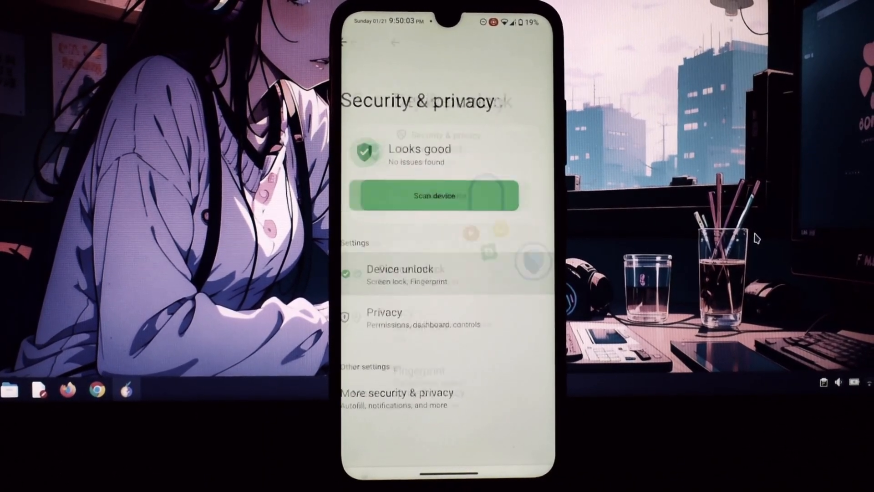